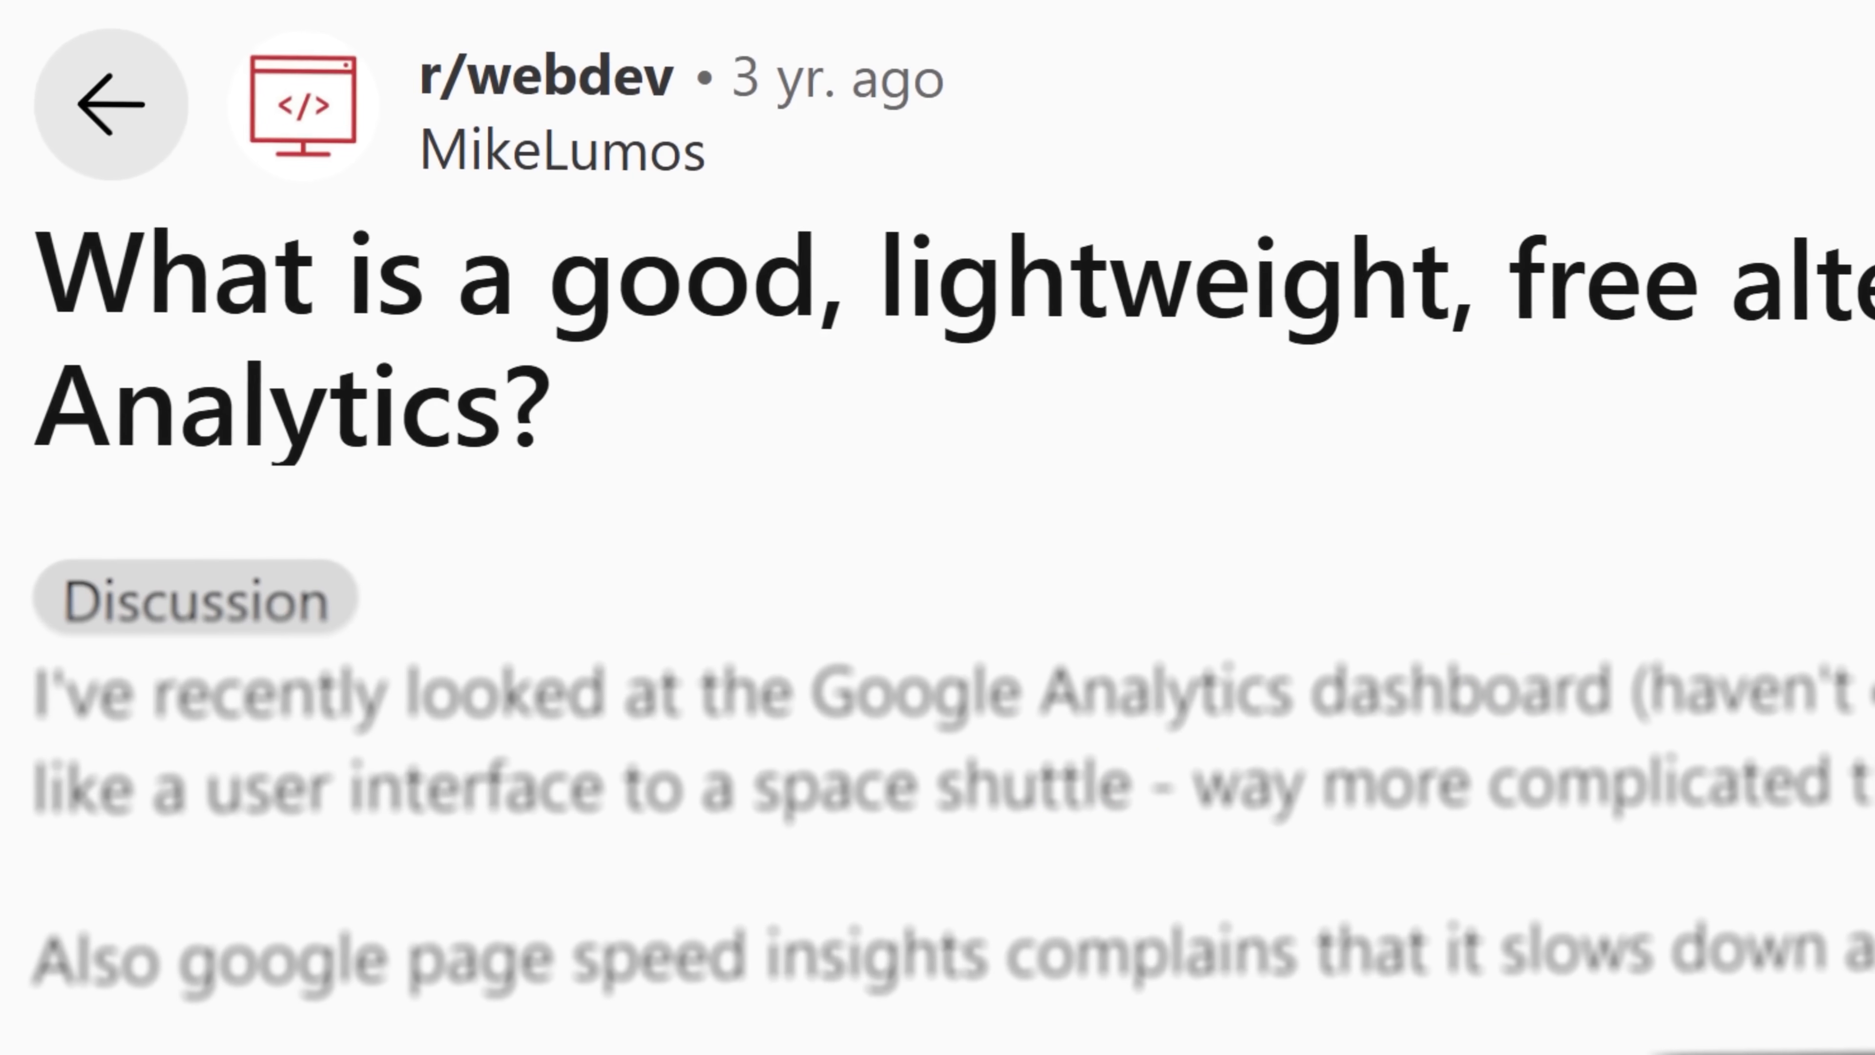
Browse down the wordcount.com overview and return to the top-level report view
{"action": "scroll", "scroll_direction": "down", "scroll_amount": 3}
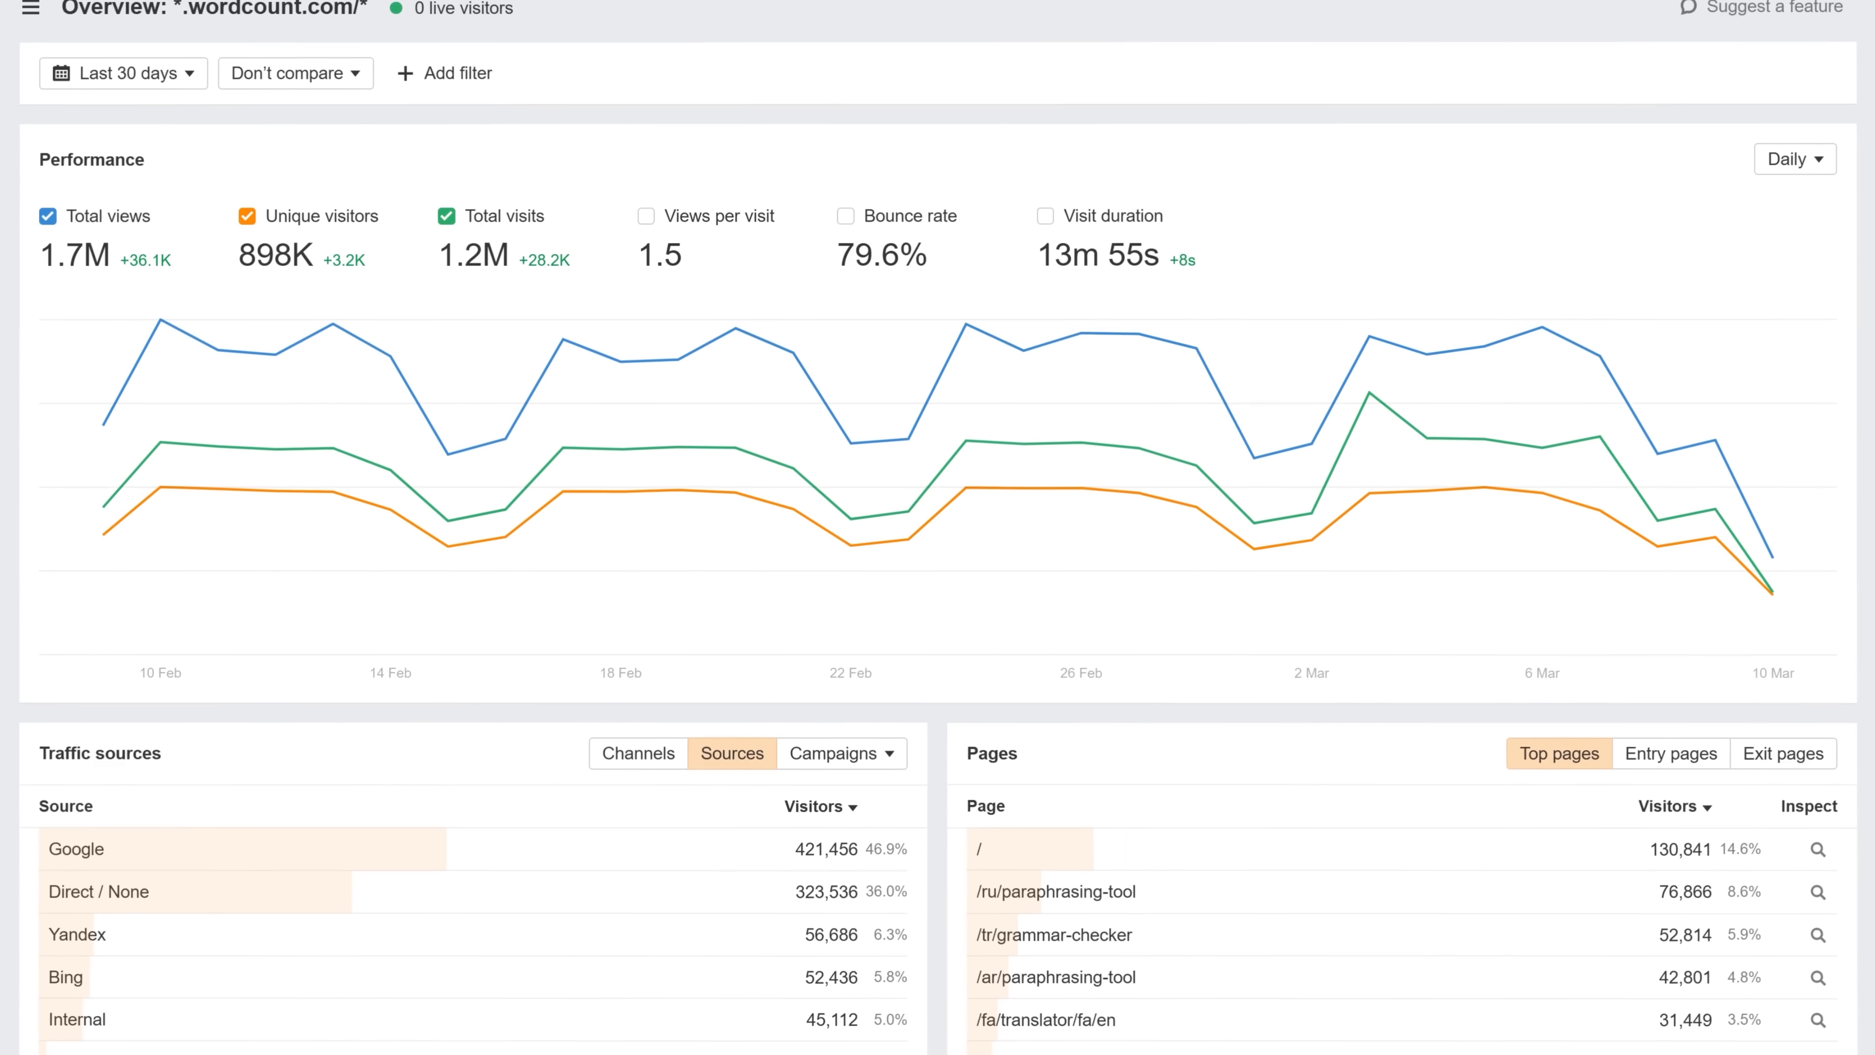
{"action": "scroll", "scroll_direction": "down", "scroll_amount": 3}
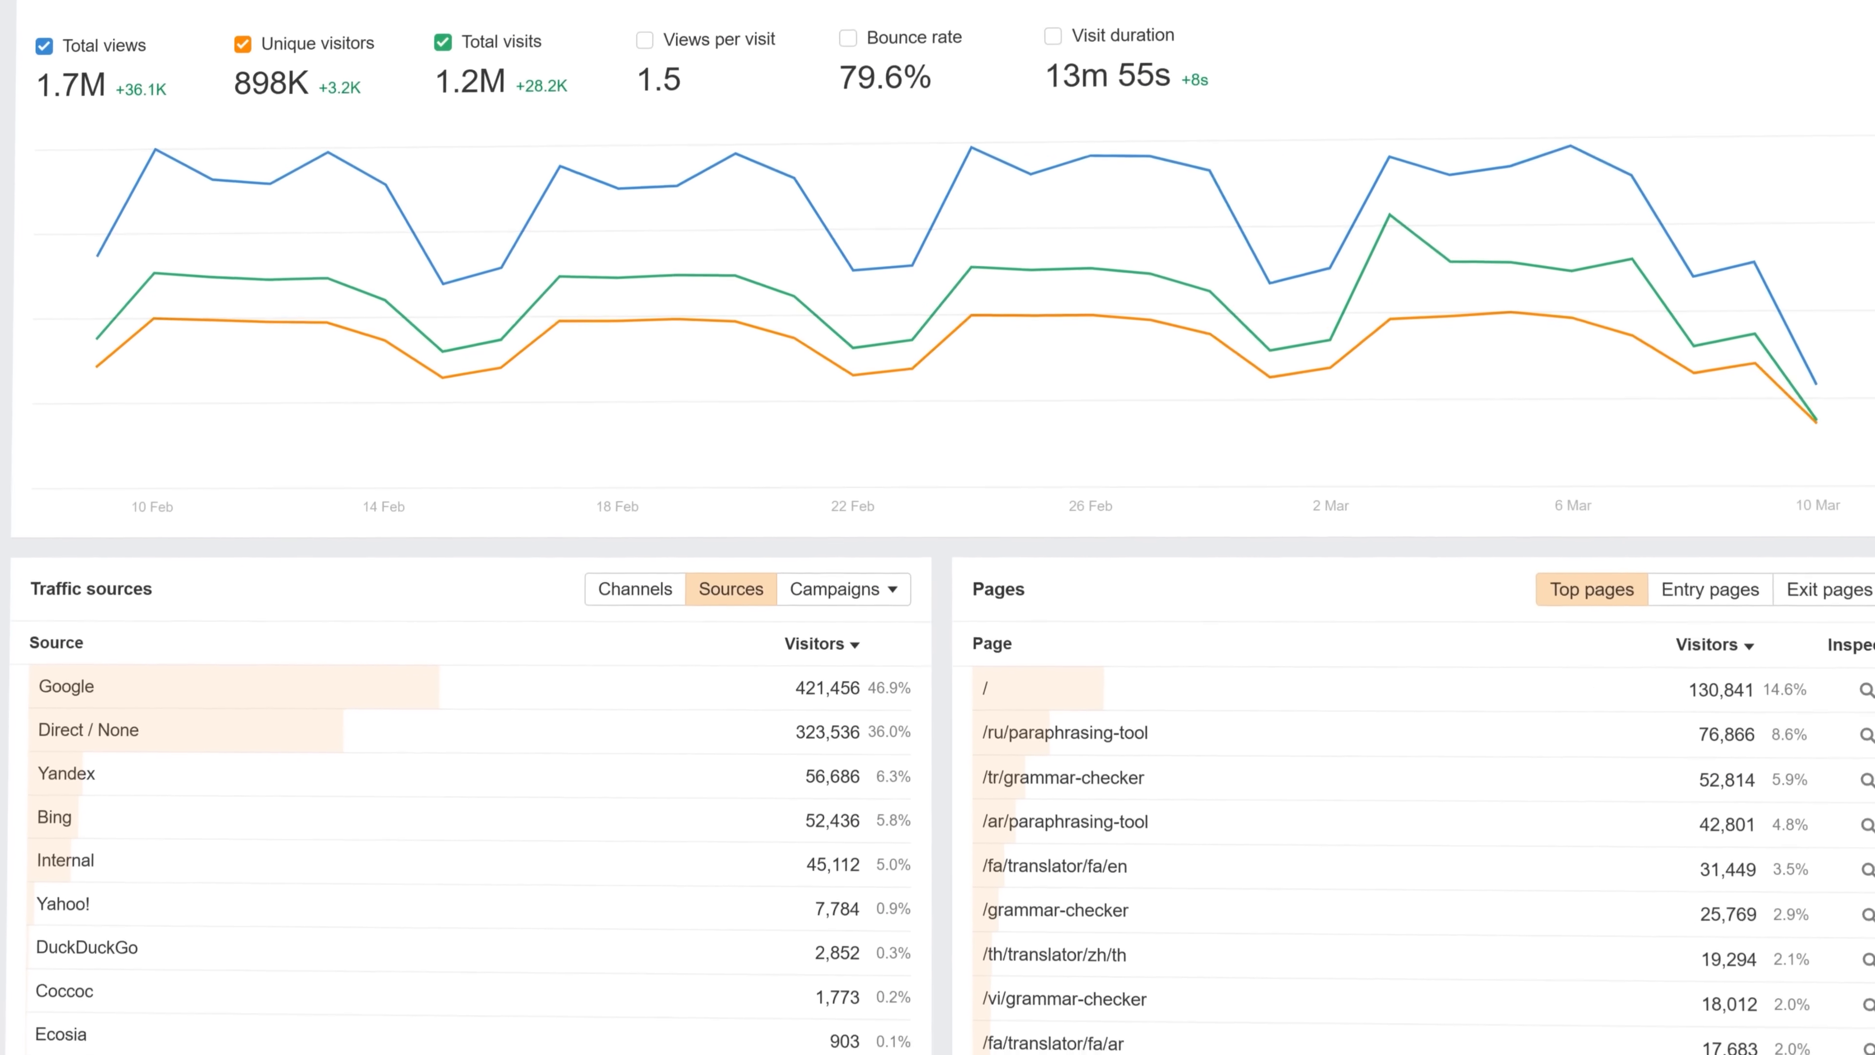
{"action": "scroll", "scroll_direction": "down", "scroll_amount": 3}
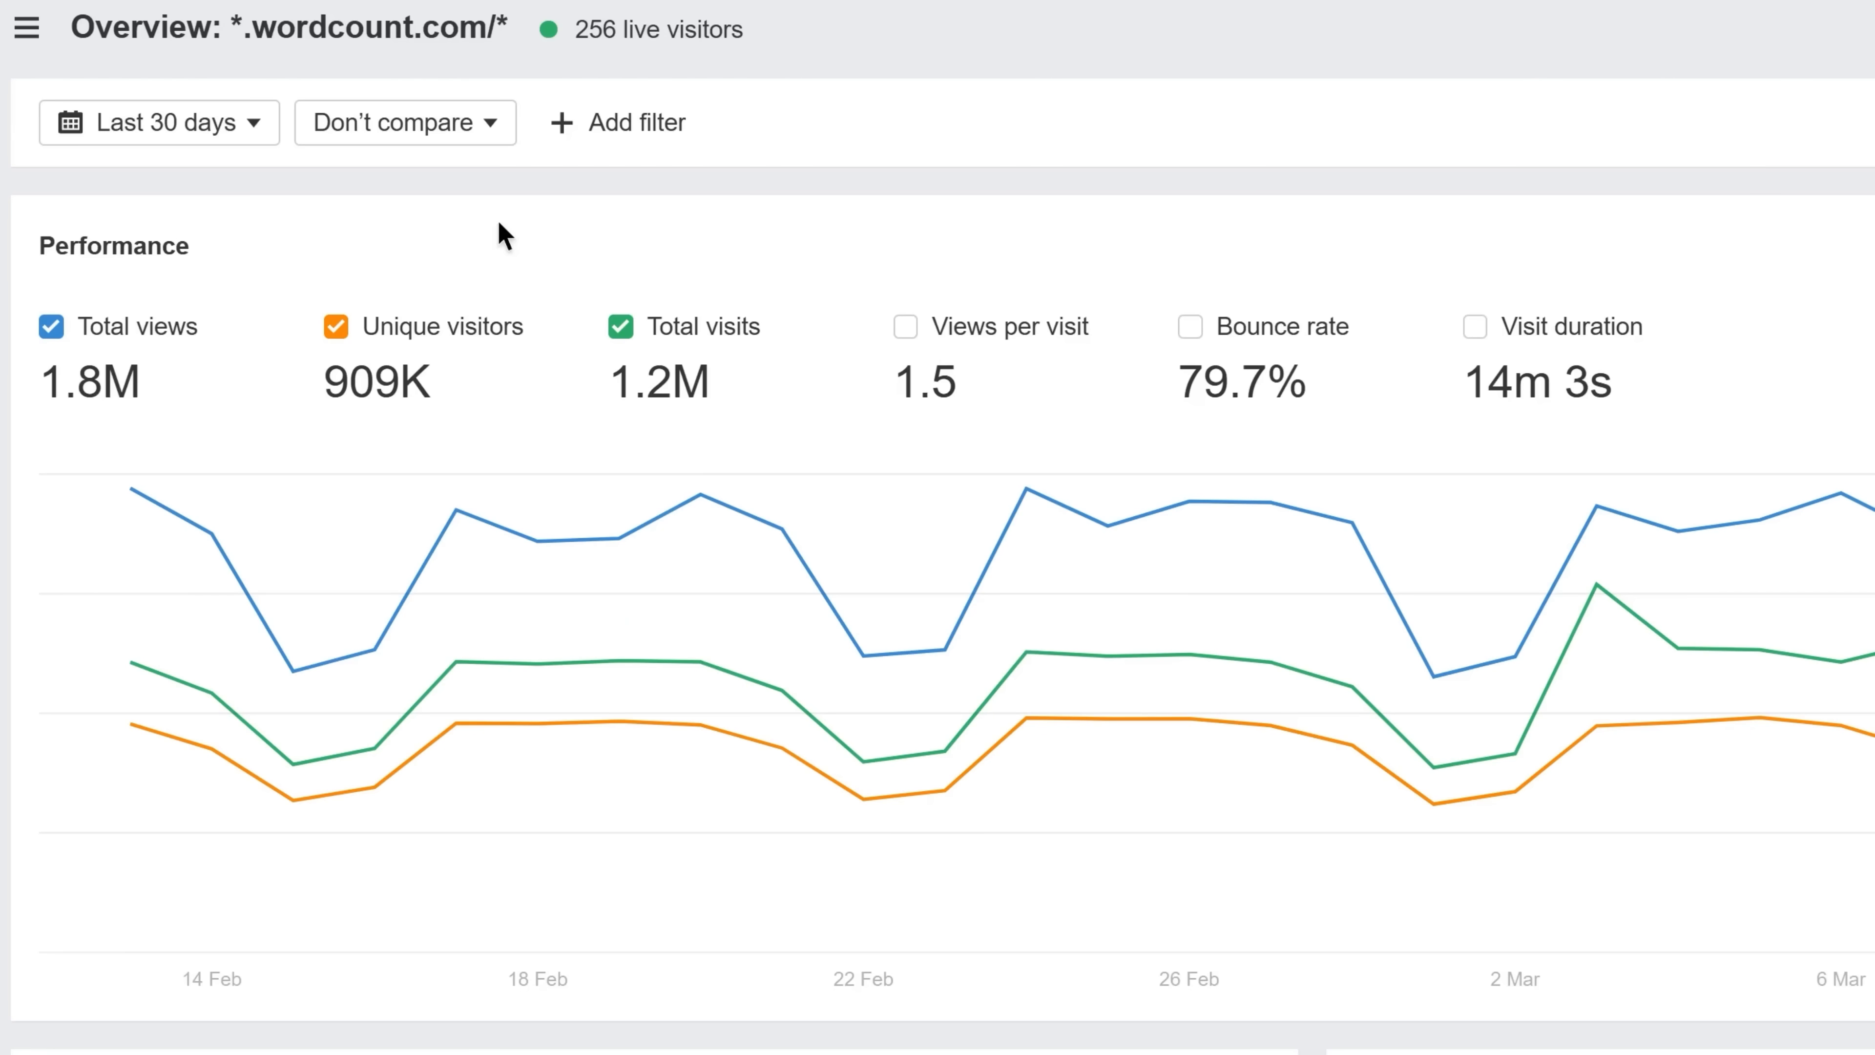
{"action": "left_click", "coordinate": [156, 122]}
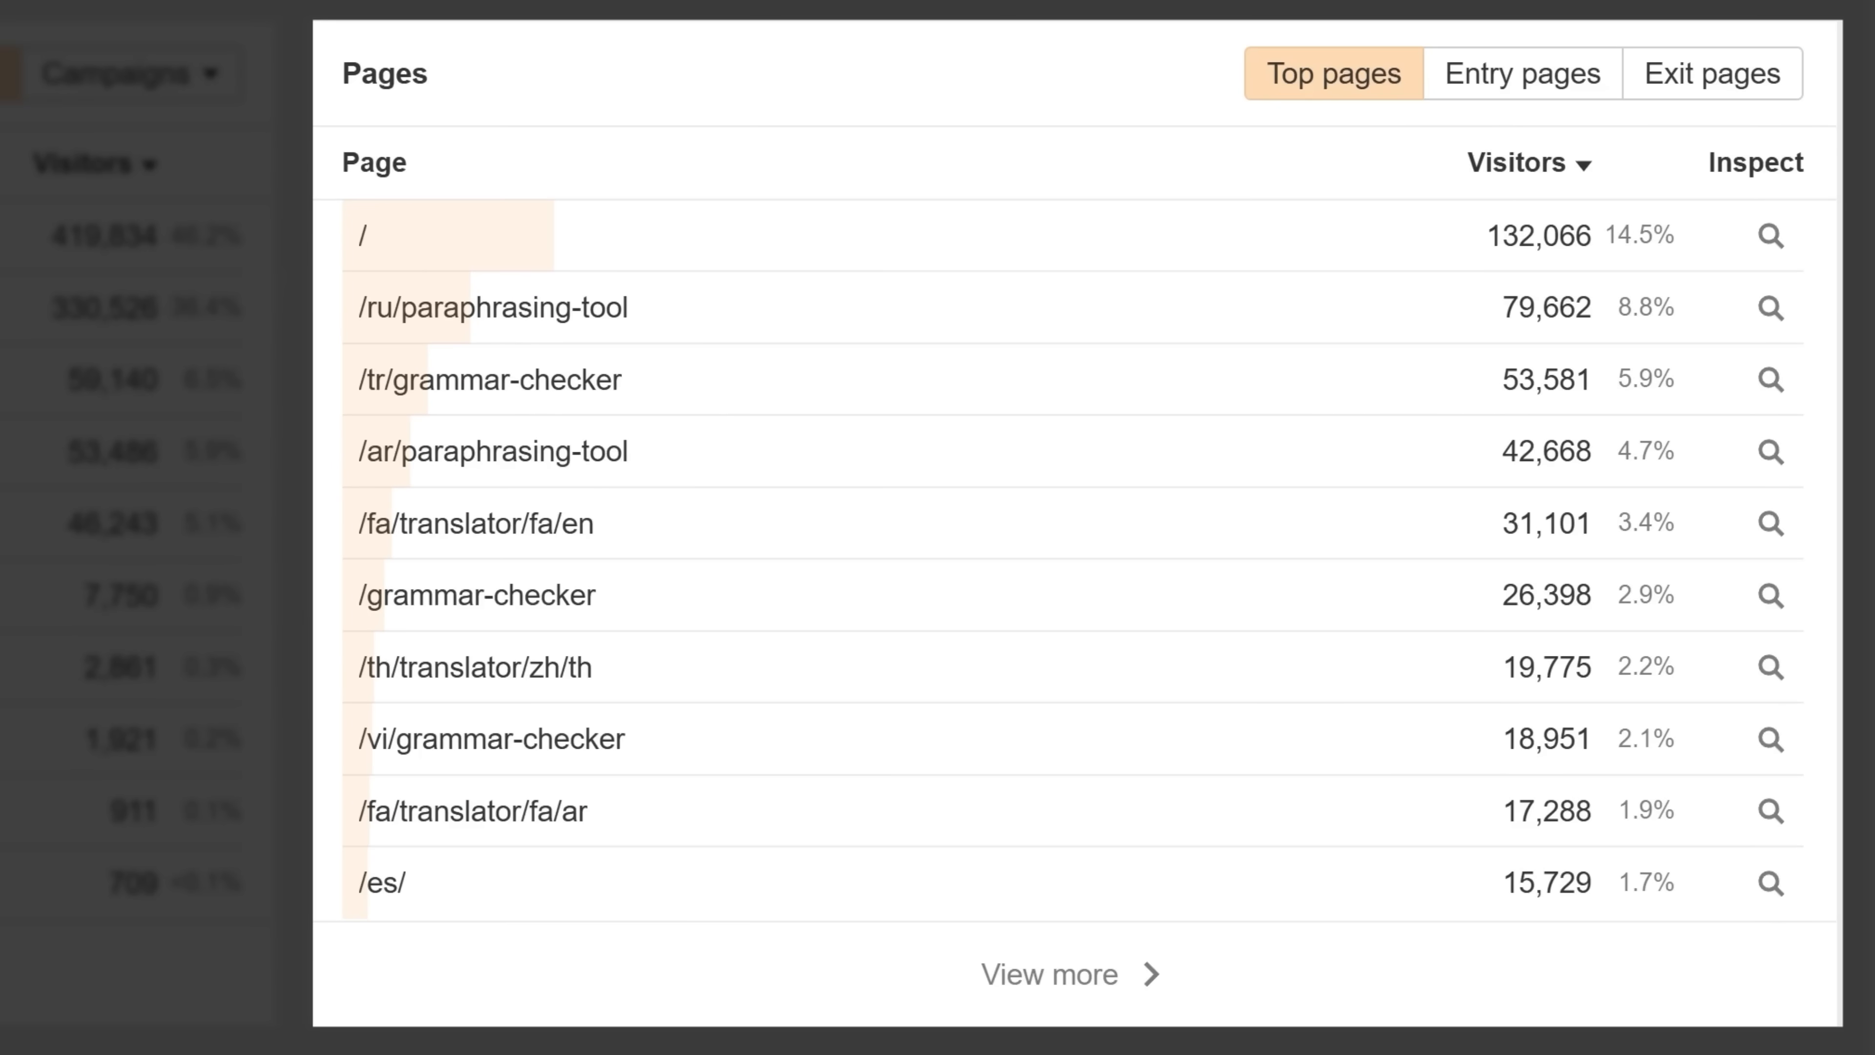
{"action": "scroll", "scroll_direction": "down", "scroll_amount": 3}
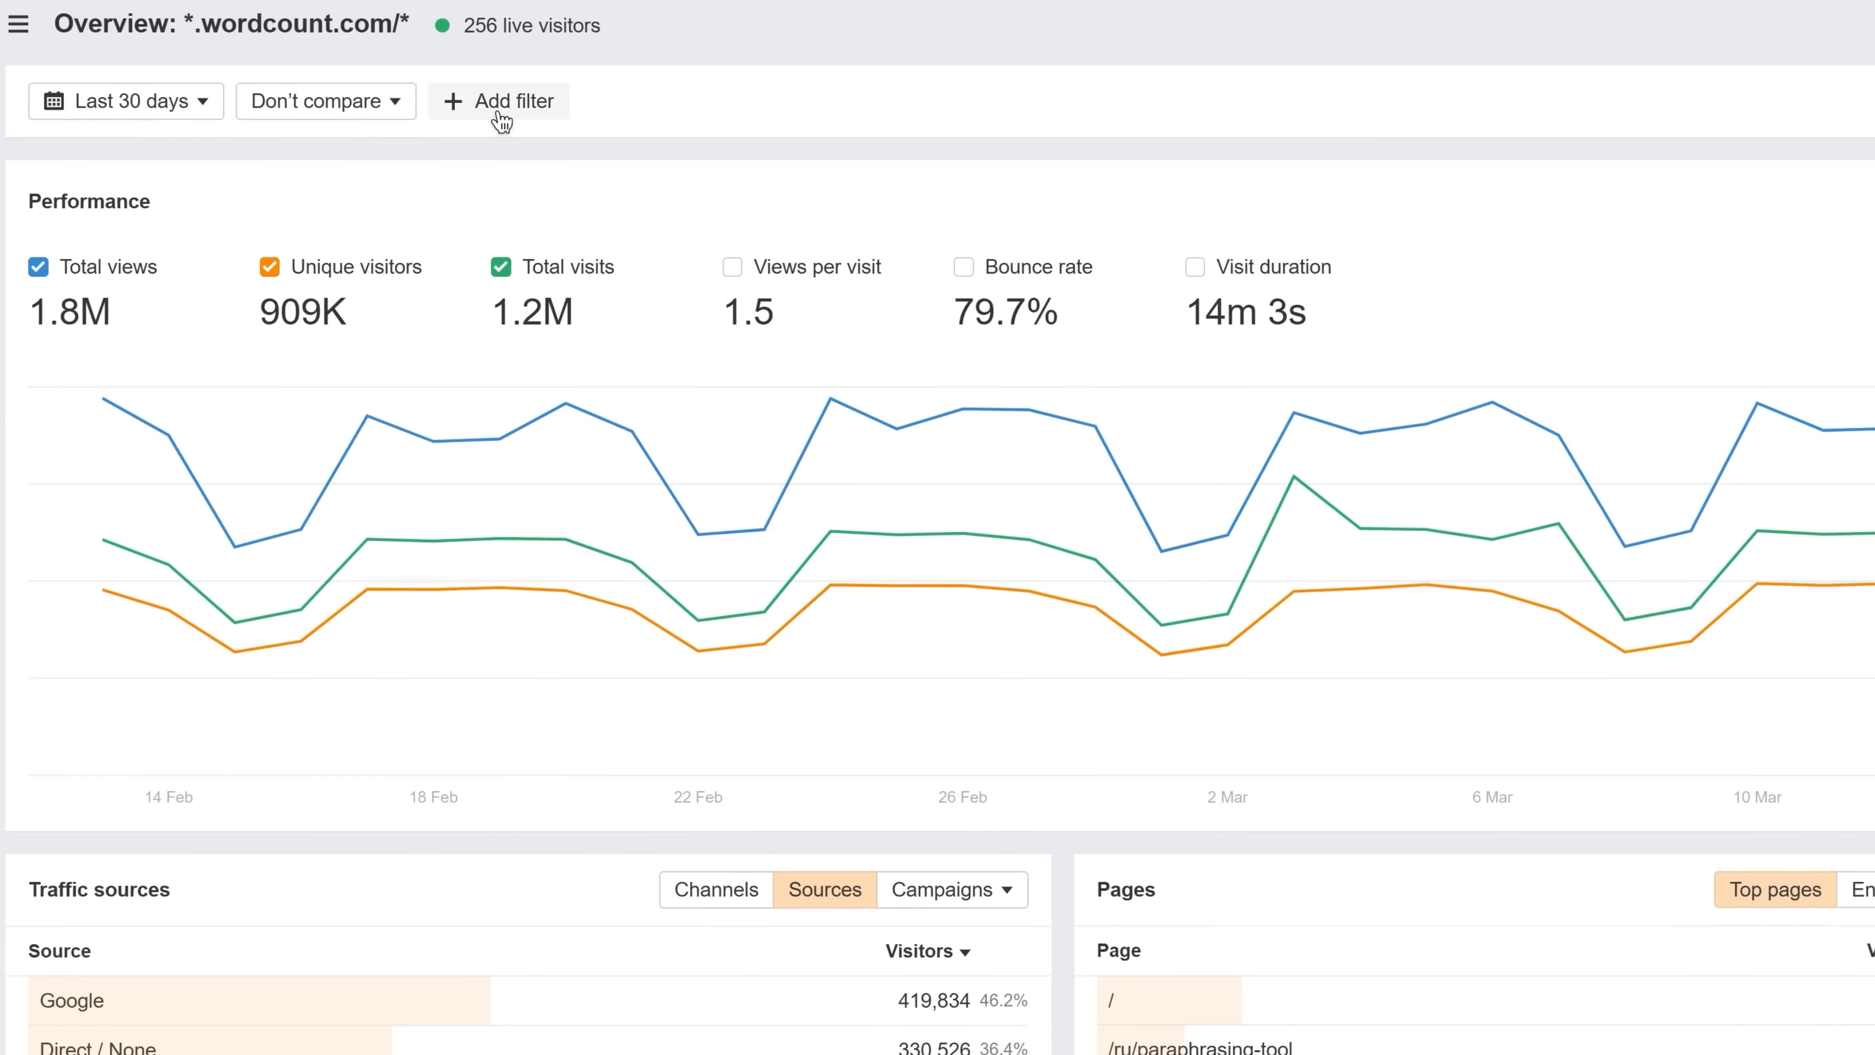
Add a Channel filter set to 'Is LLM' and apply it to the overview
{"action": "left_click", "coordinate": [500, 100]}
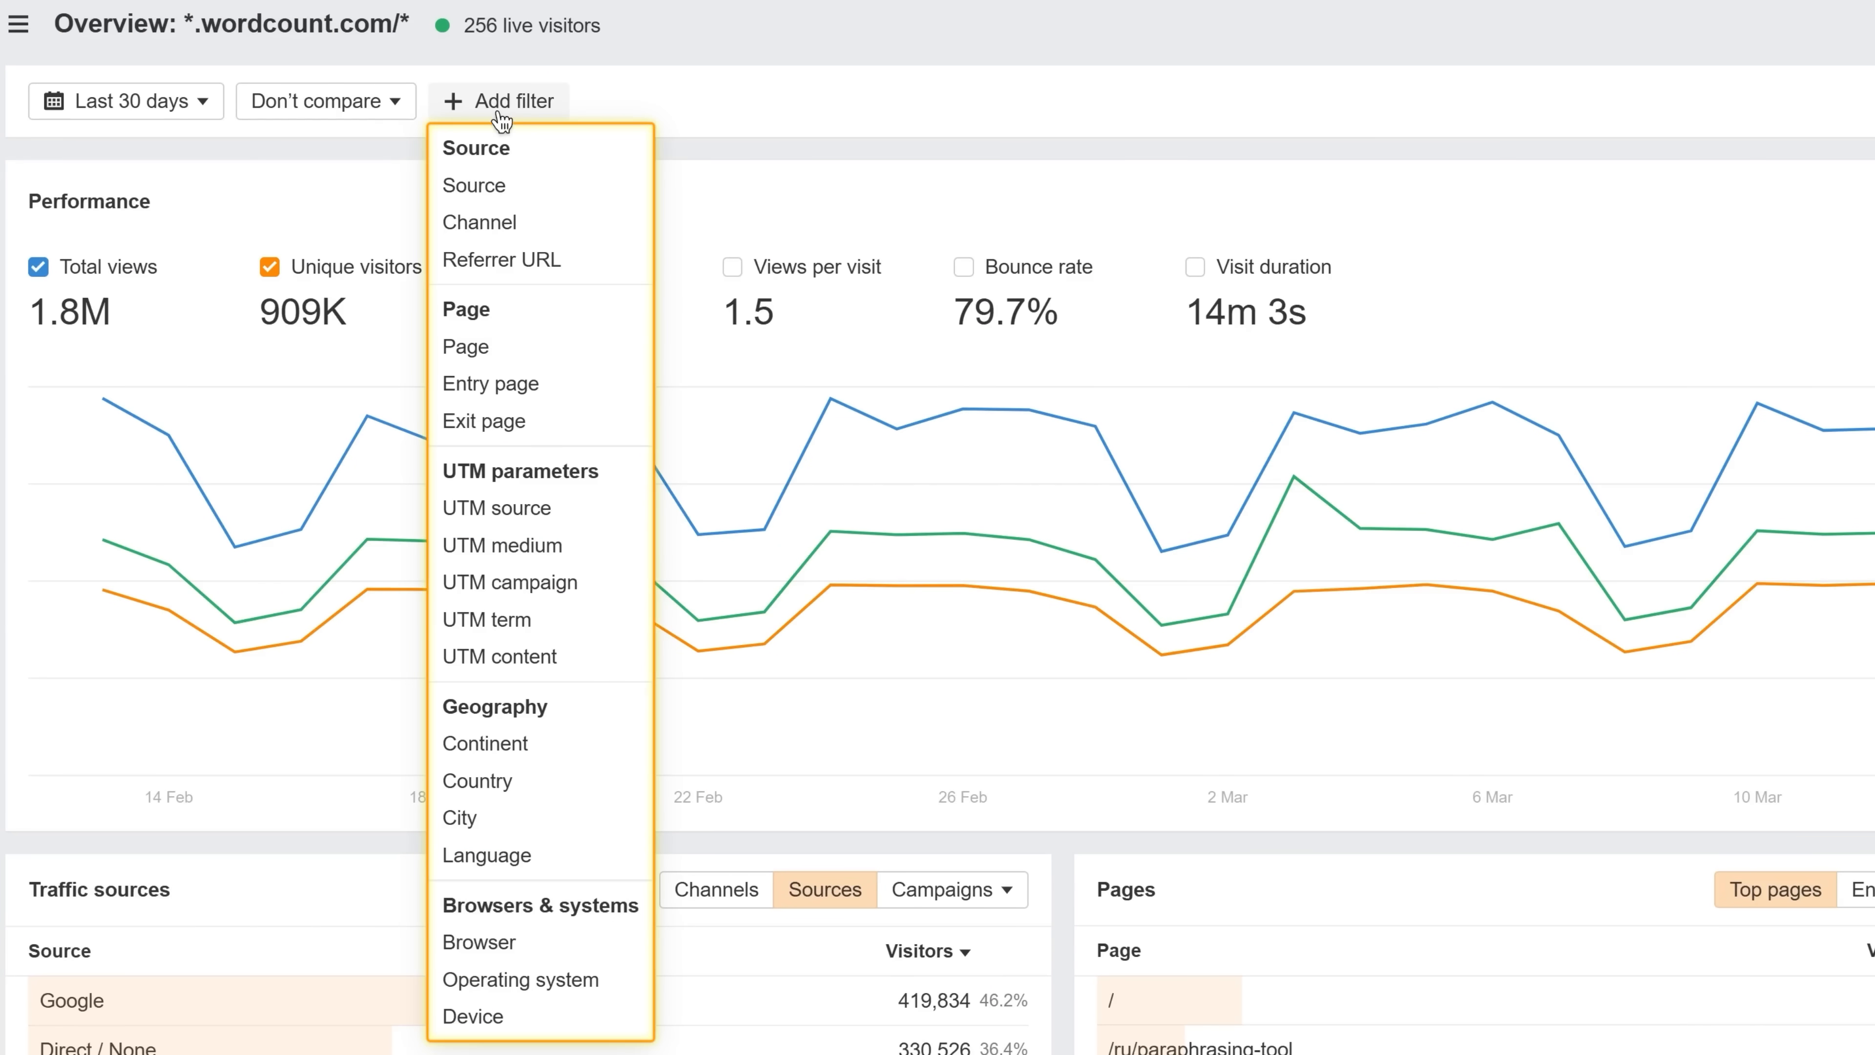
{"action": "left_click", "coordinate": [478, 223]}
{"action": "type", "text": "LLM"}
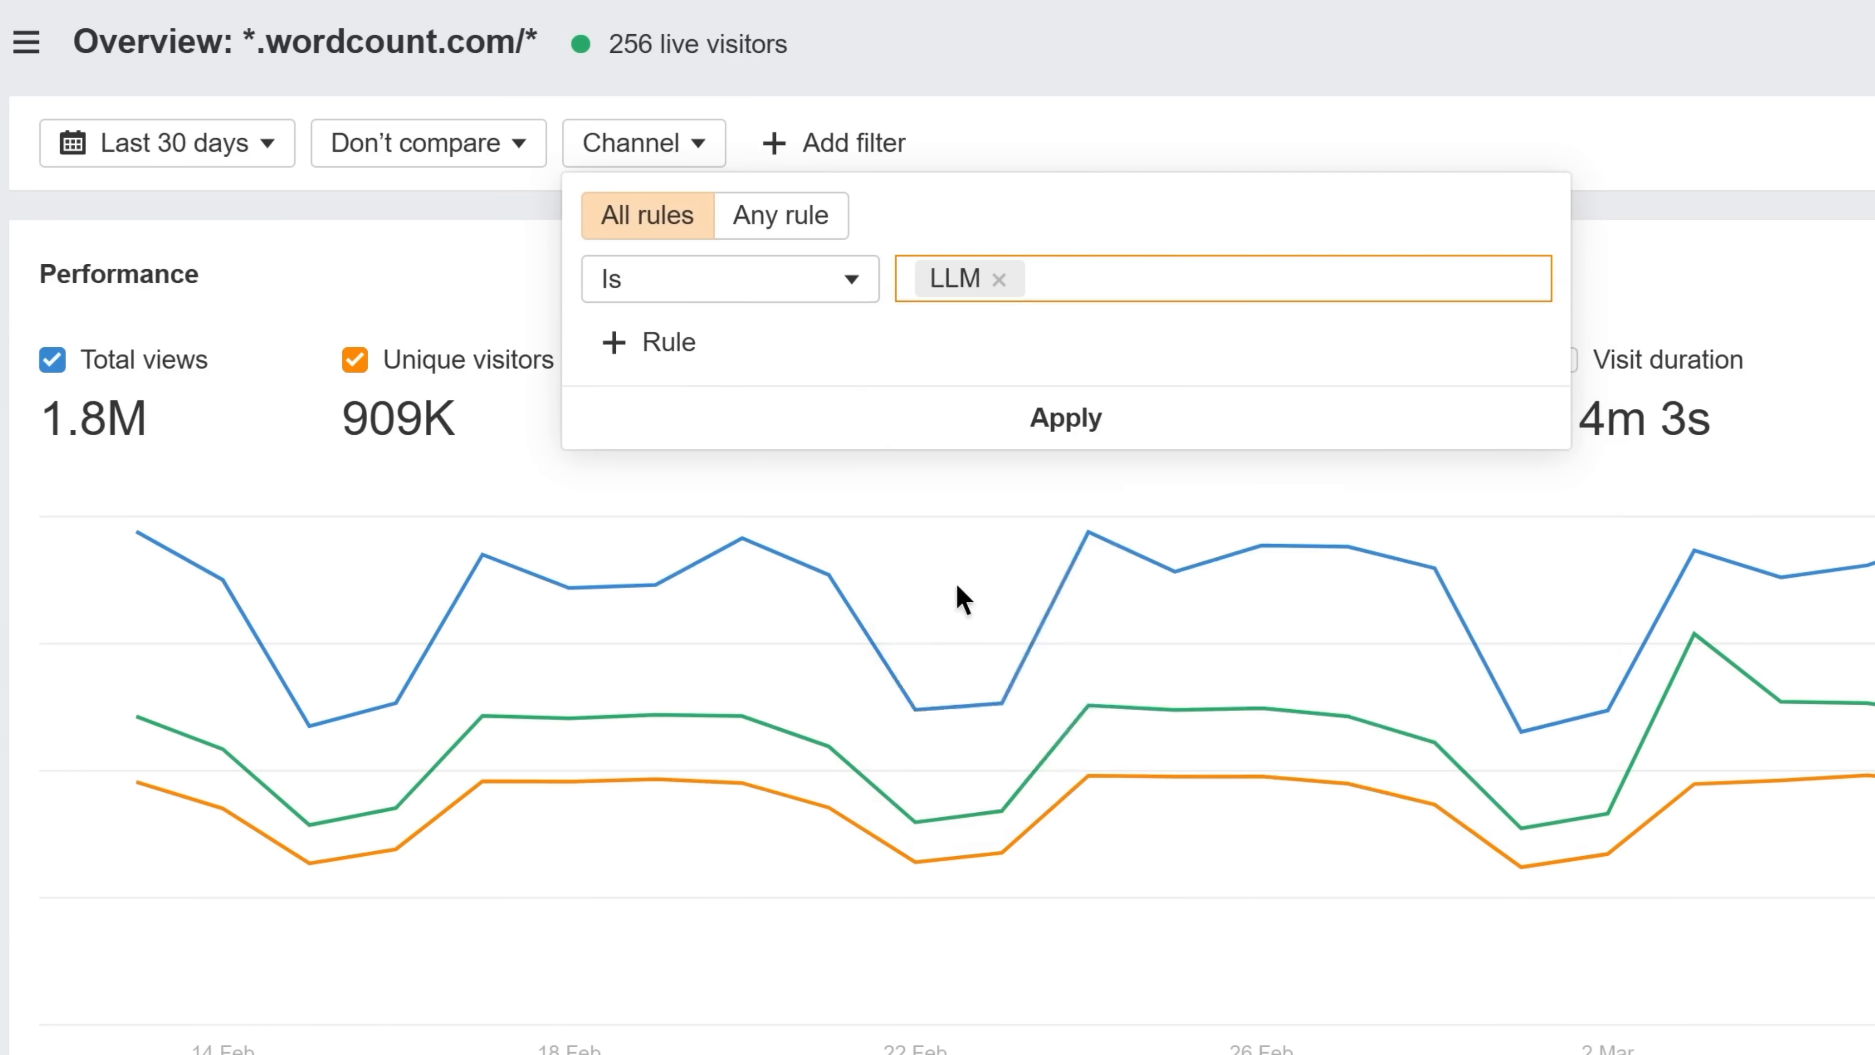
{"action": "left_click", "coordinate": [1063, 417]}
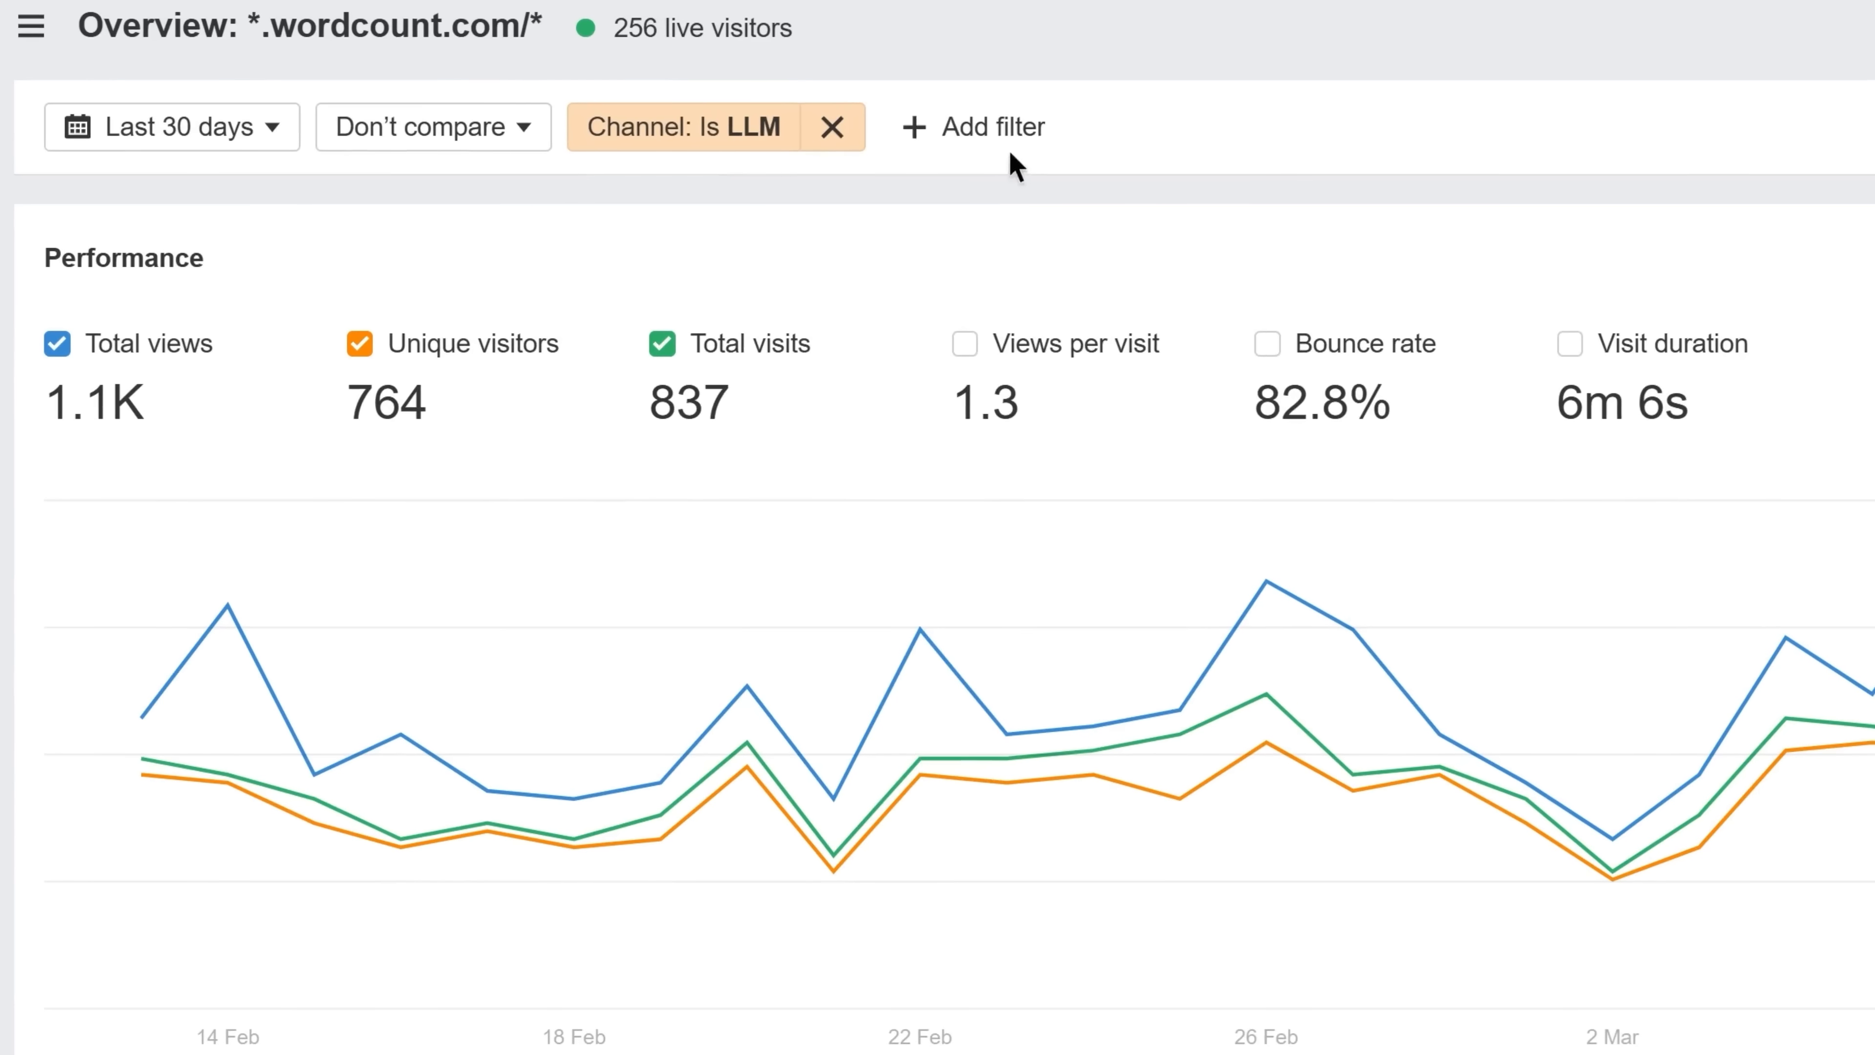
{"action": "left_click", "coordinate": [990, 127]}
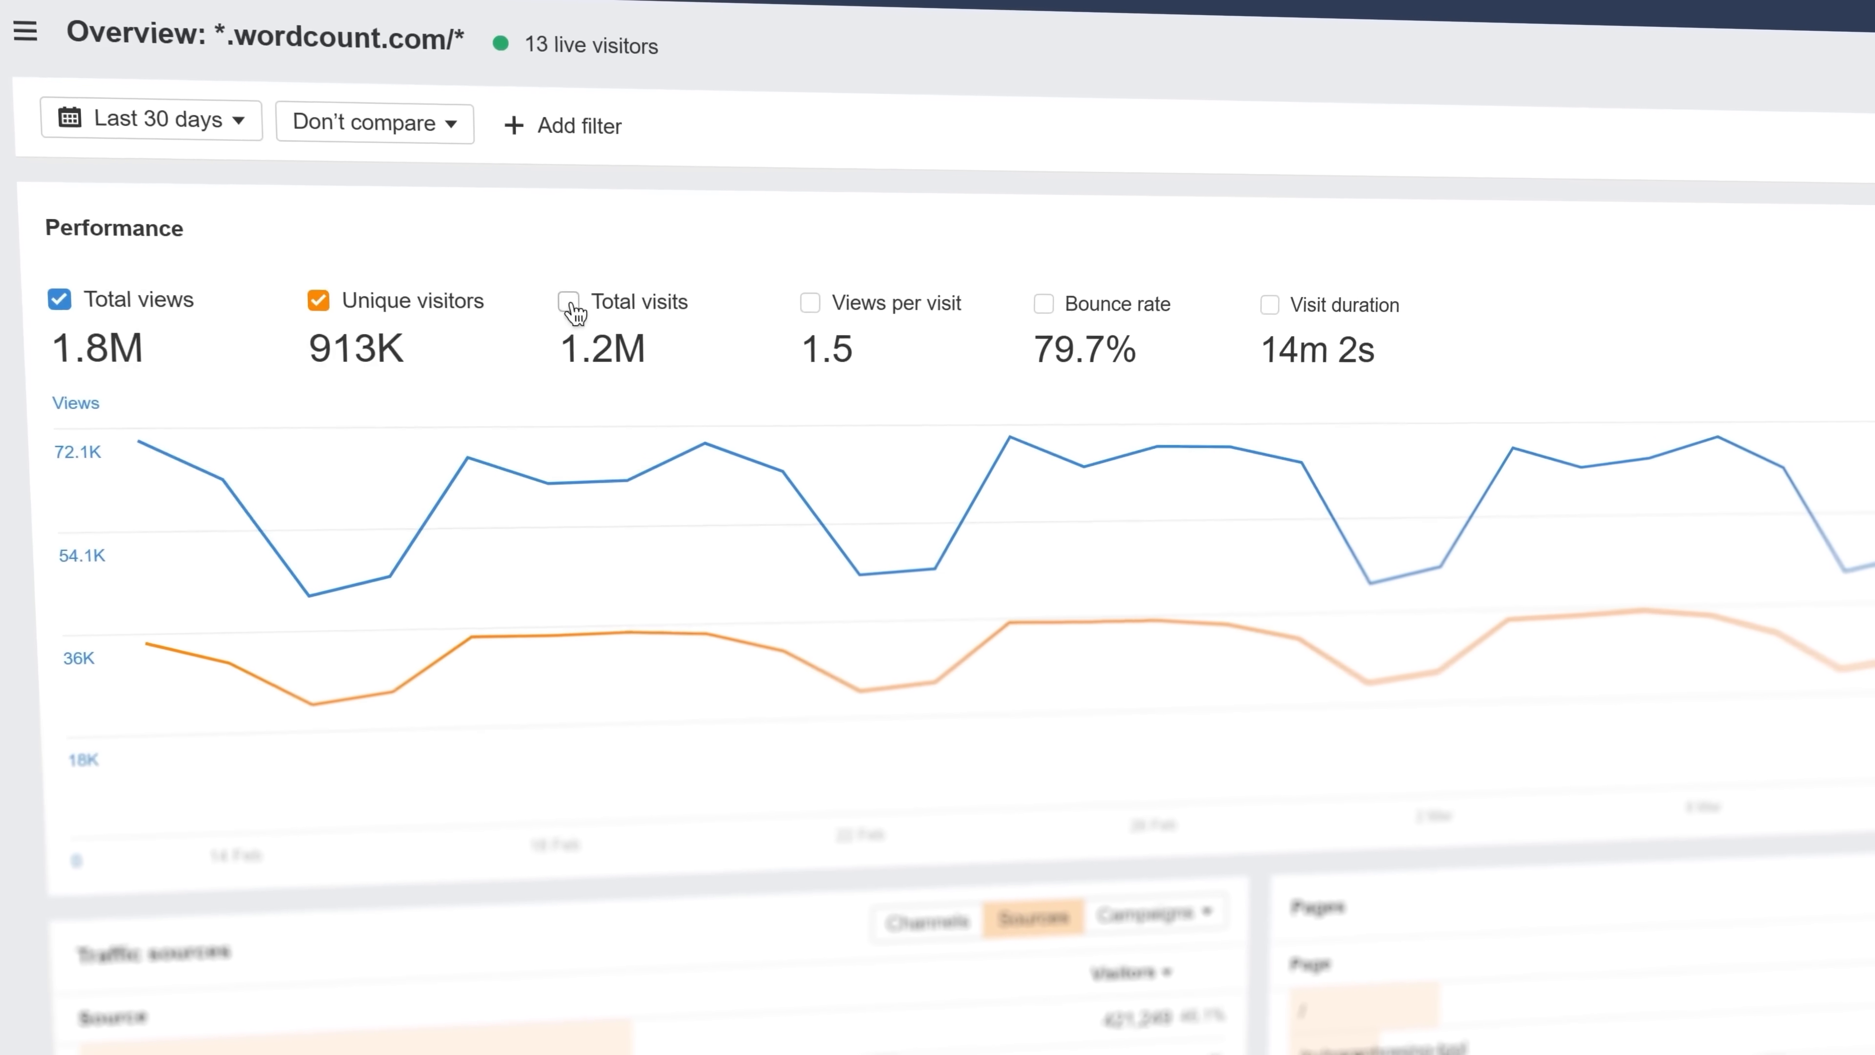
Hide Total visits in the Performance card so only views and unique visitors are charted
{"action": "left_click", "coordinate": [822, 300]}
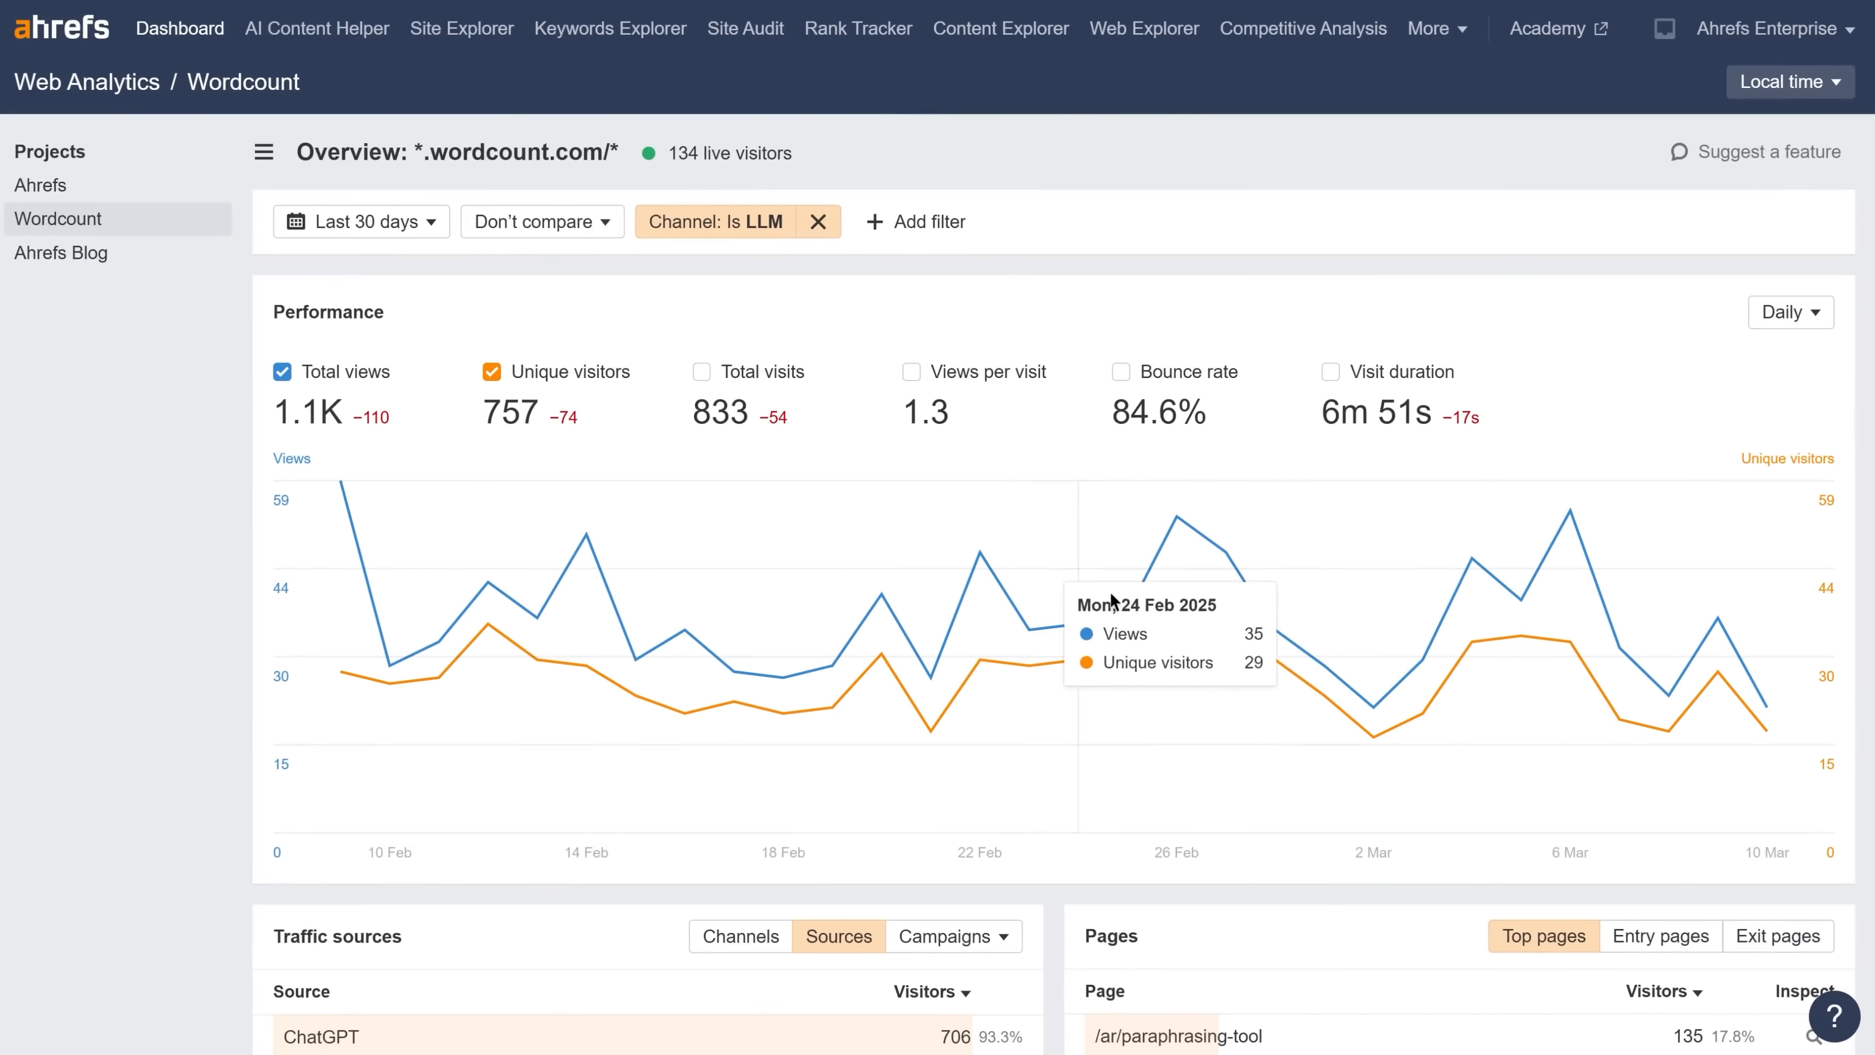
{"action": "mouse_move", "coordinate": [1349, 665]}
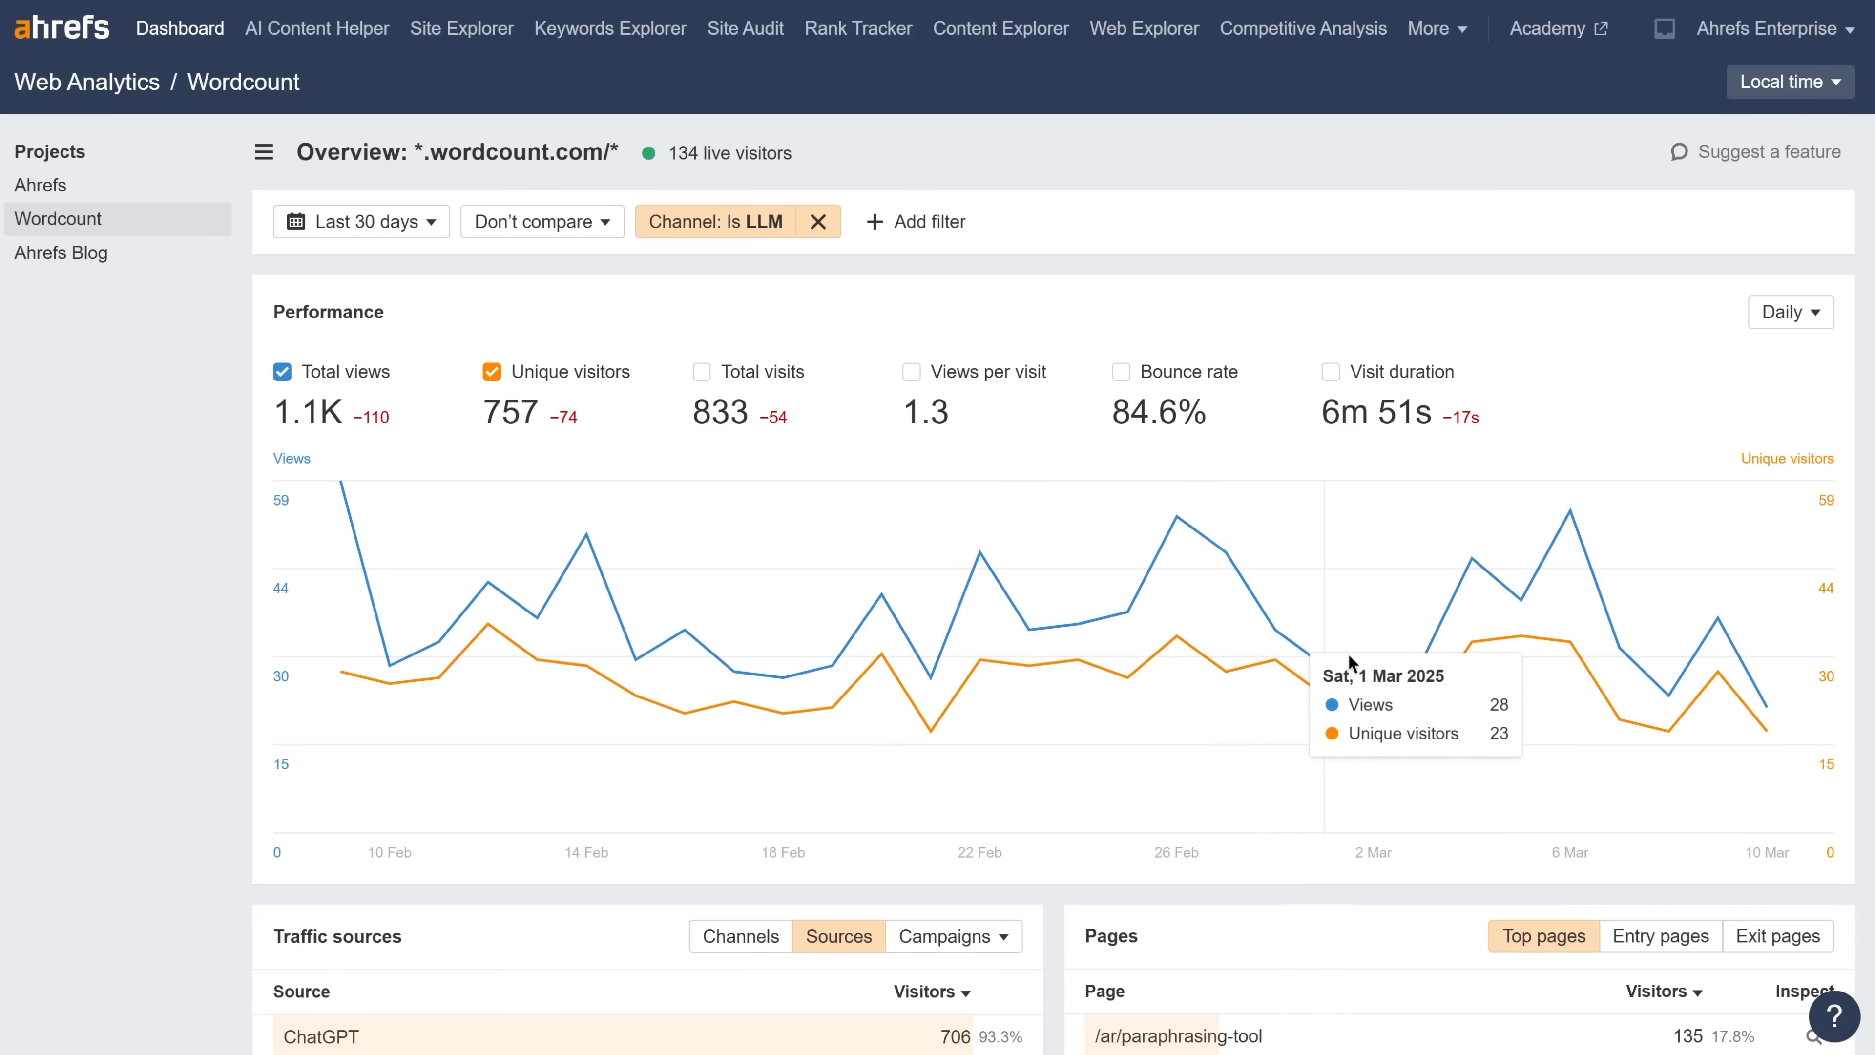
{"action": "mouse_move", "coordinate": [1423, 666]}
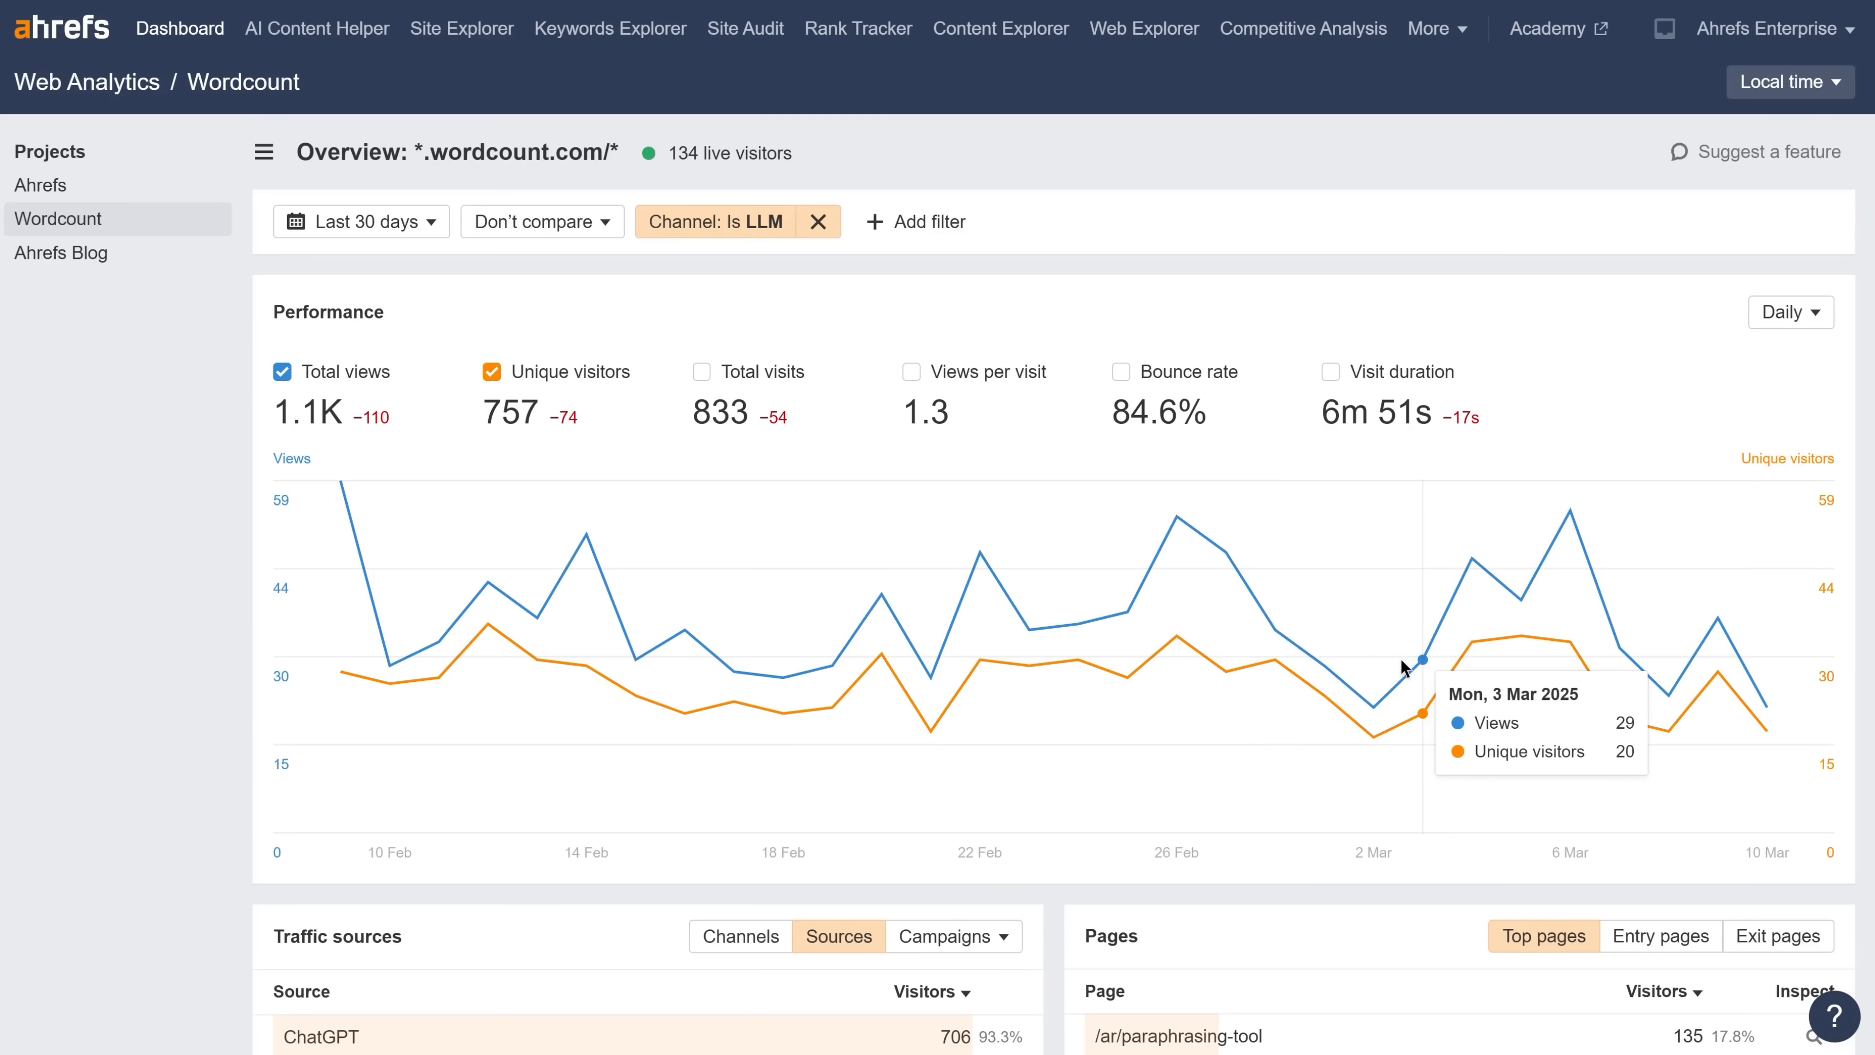